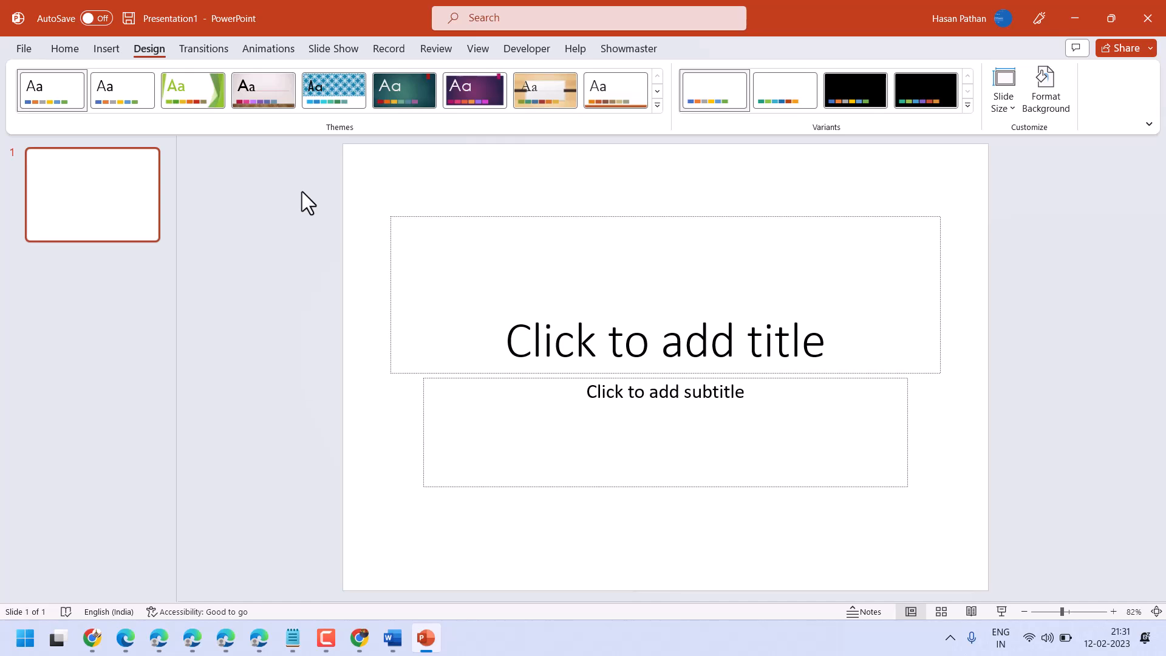
mouse_move(153, 59)
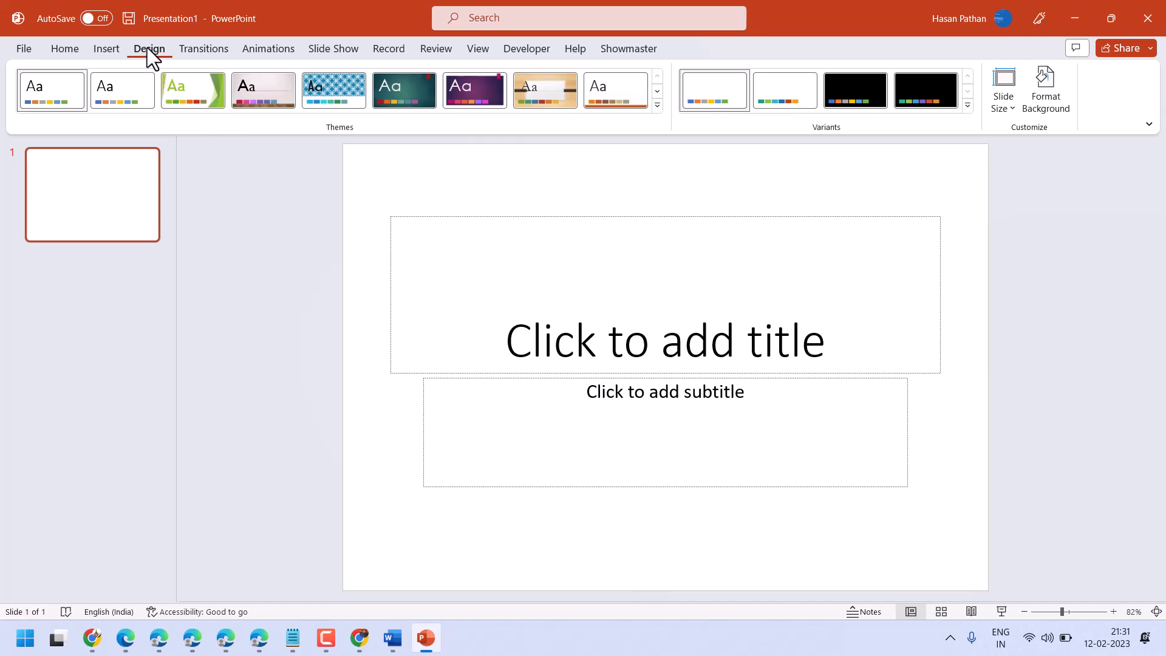
mouse_move(1016, 123)
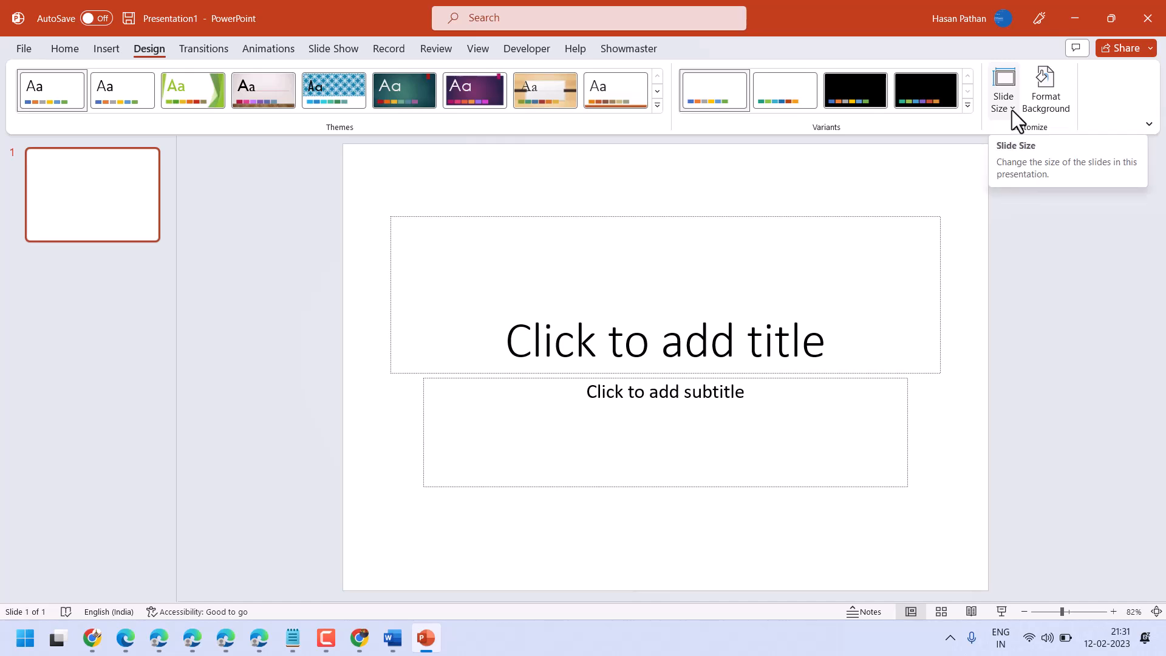
Show the Slide Size choices from the Design ribbon.
left_click(1003, 87)
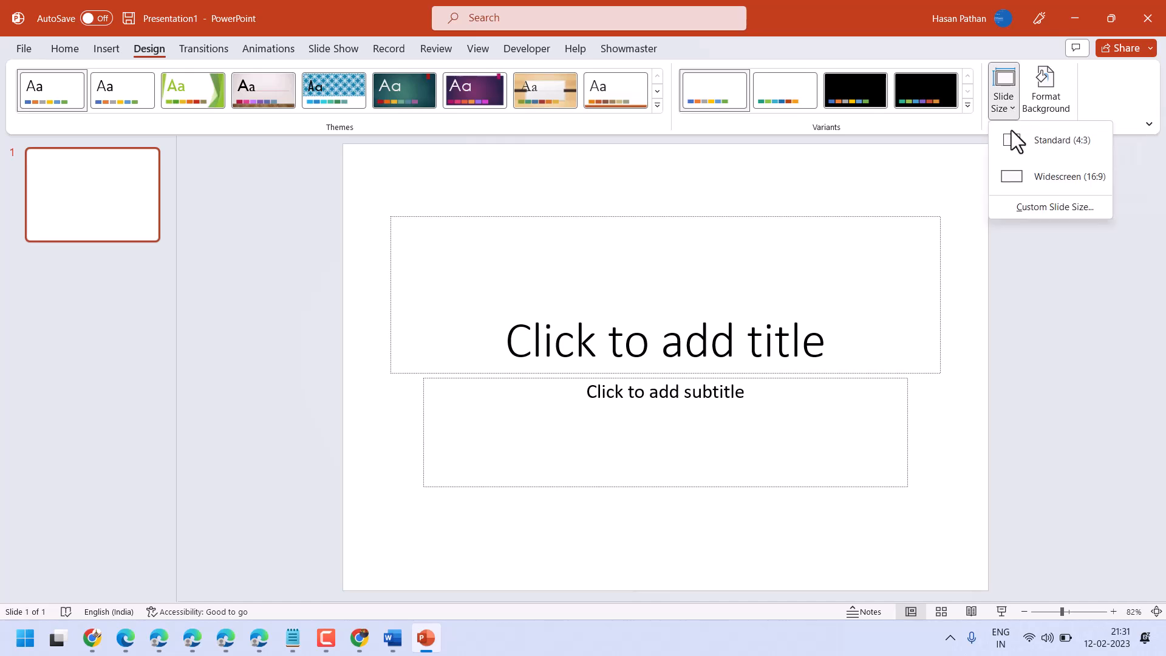
mouse_move(1051, 207)
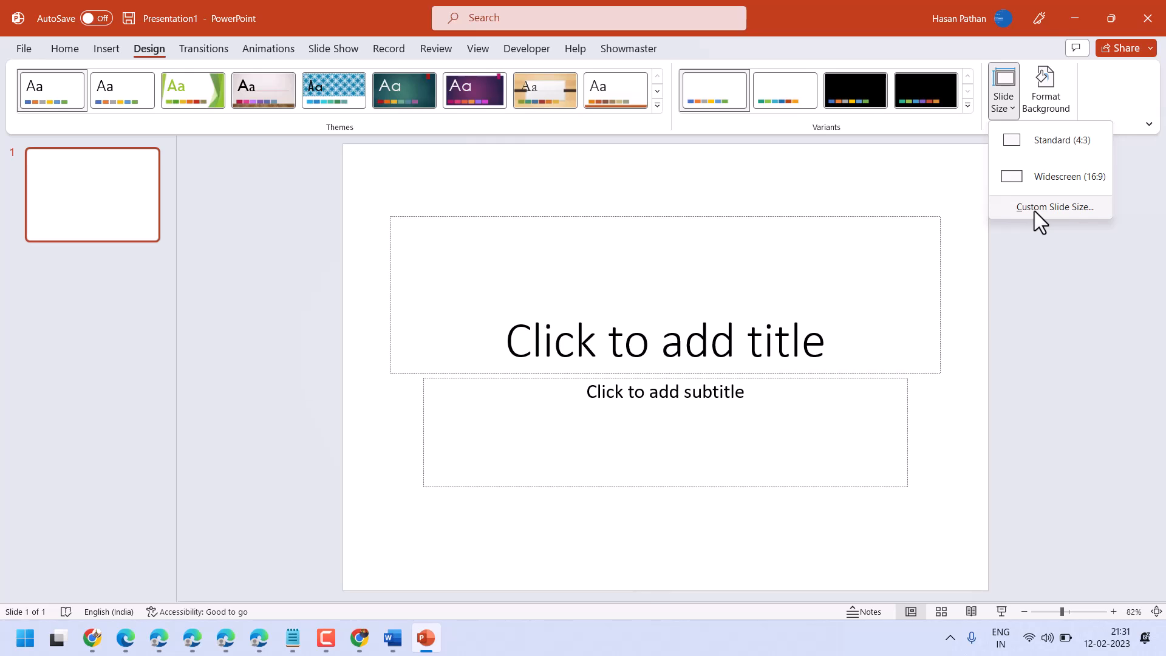
Reach the Custom Slide Size dialog and list the preset paper sizes.
left_click(1050, 207)
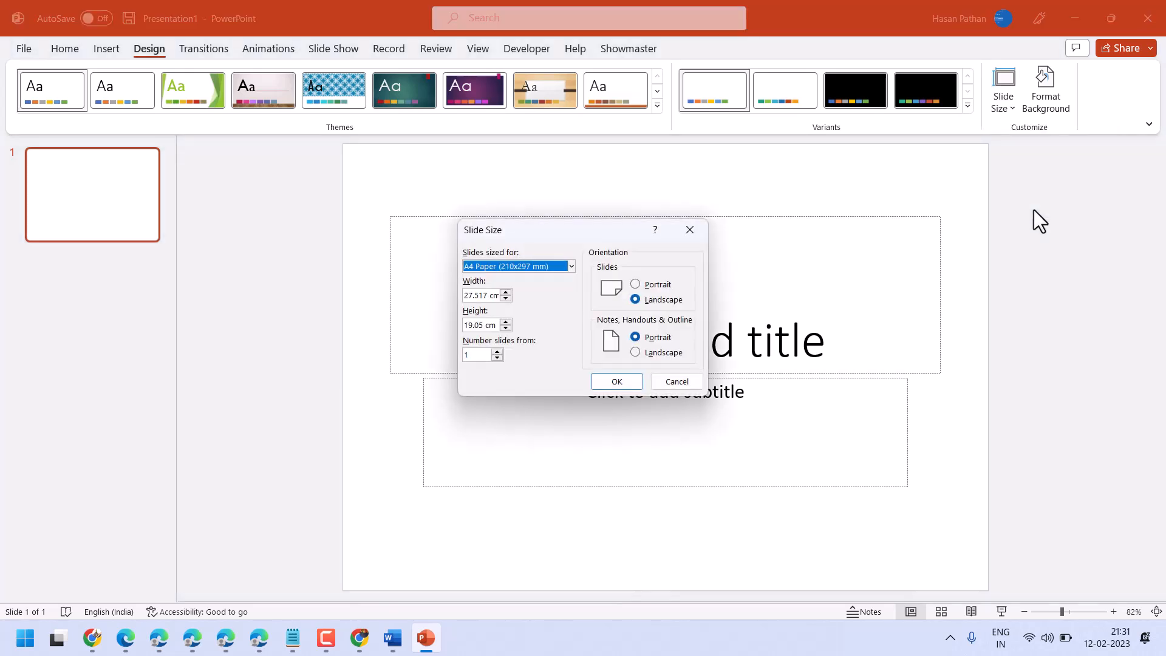
mouse_move(577, 280)
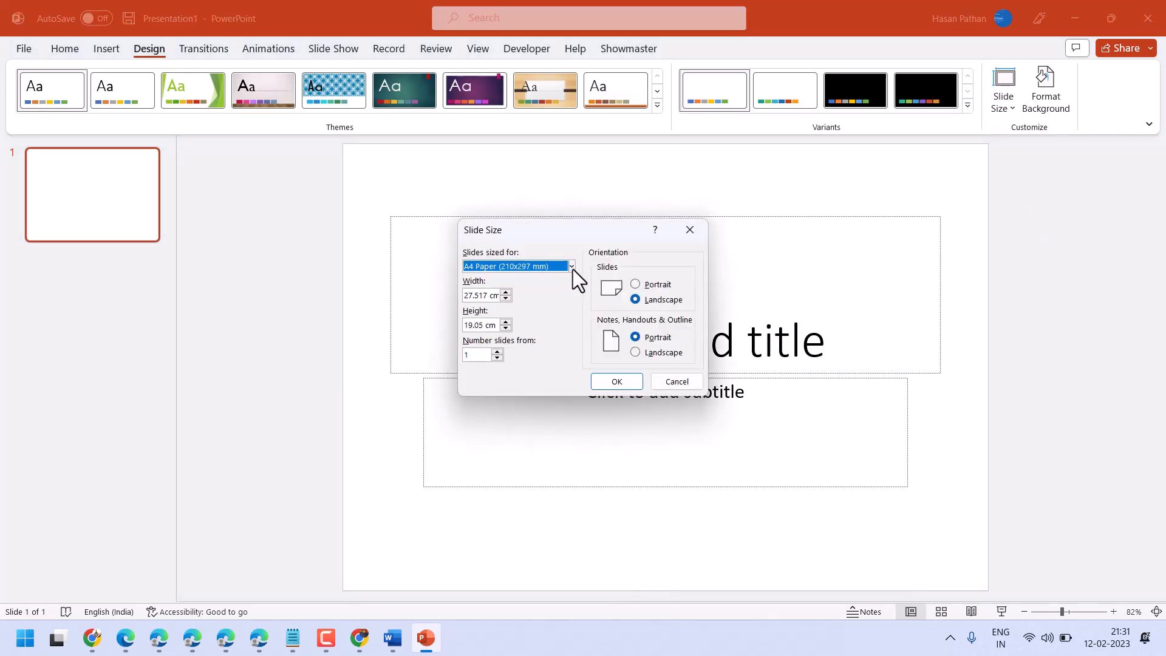
left_click(571, 266)
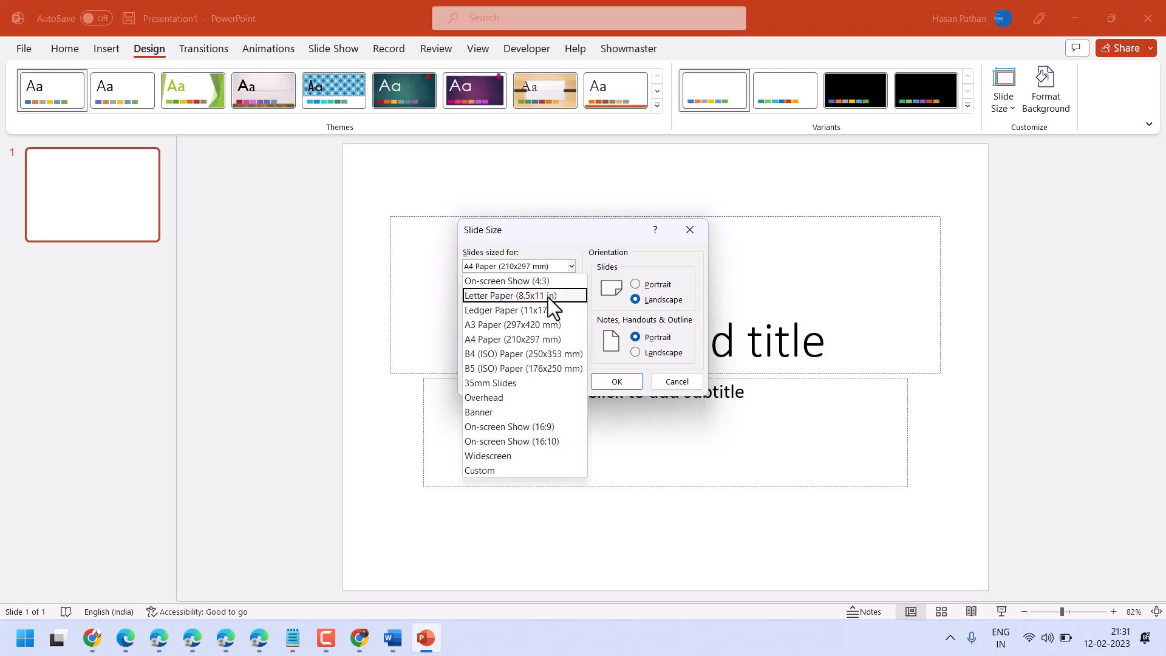
mouse_move(487, 326)
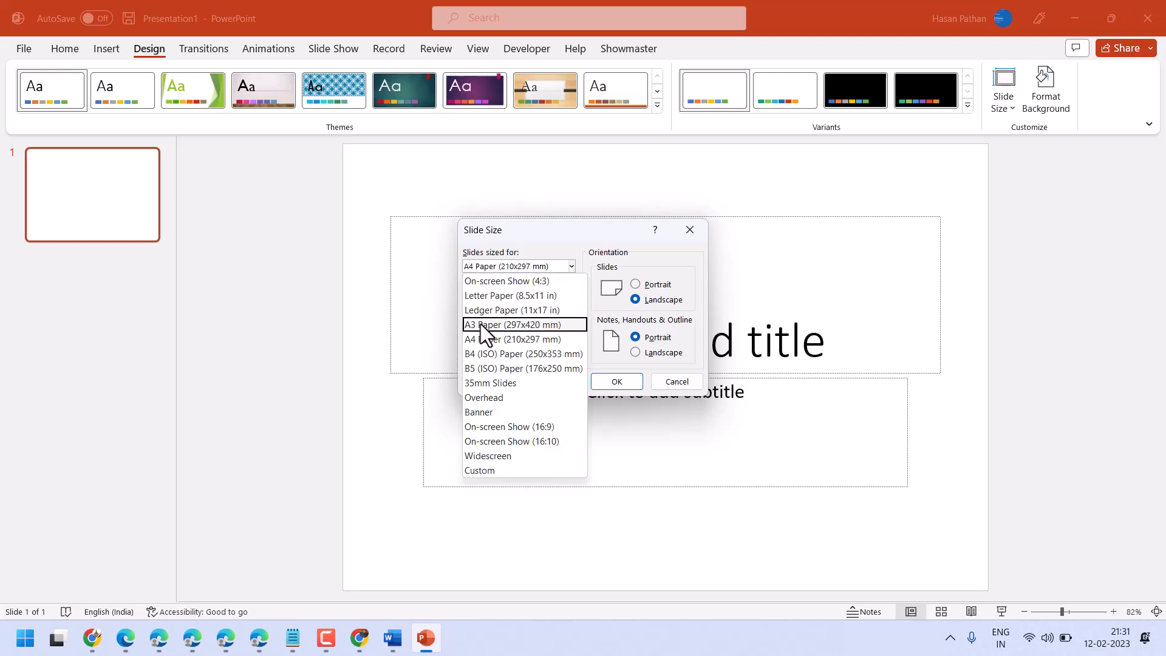
mouse_move(485, 382)
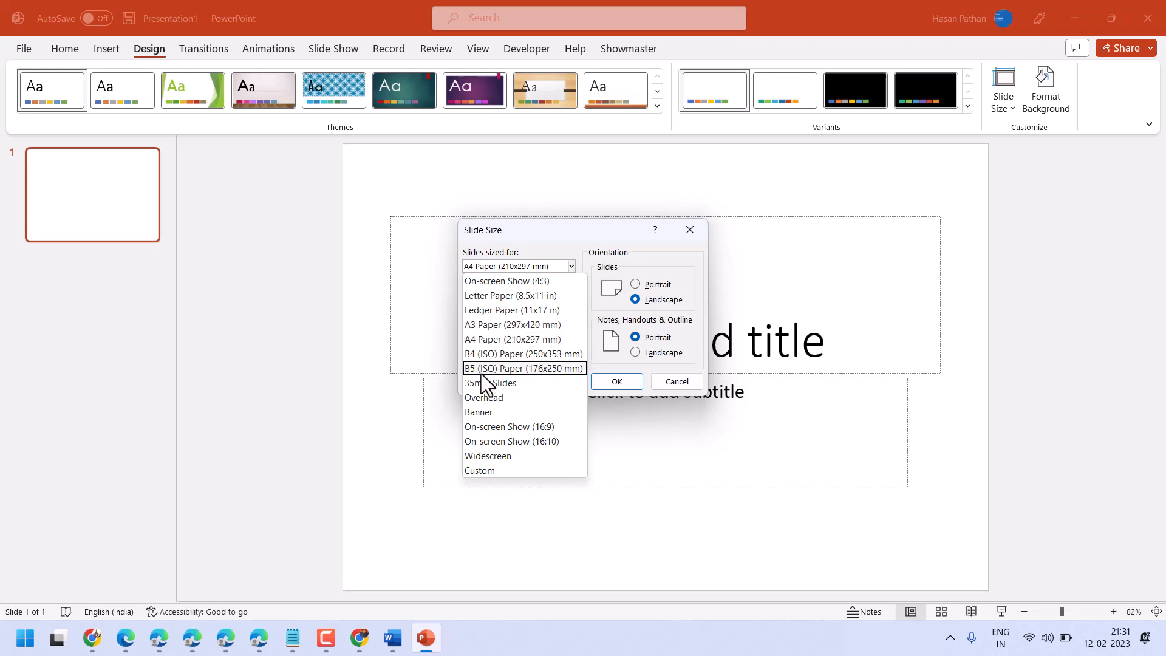
mouse_move(494, 353)
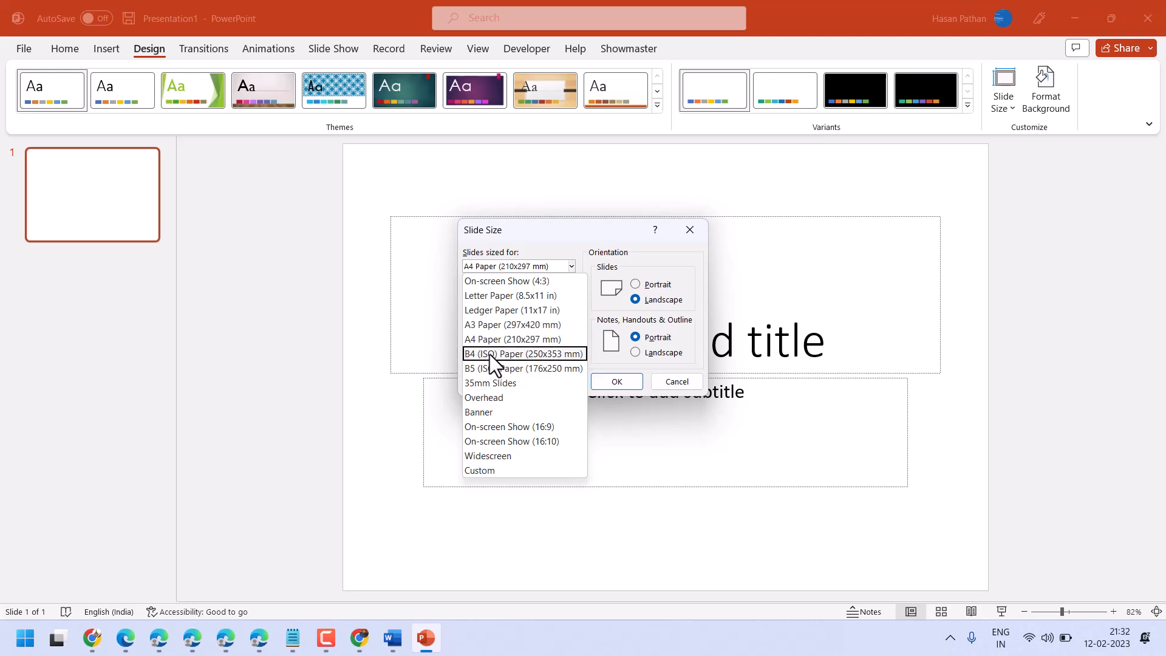
mouse_move(495, 383)
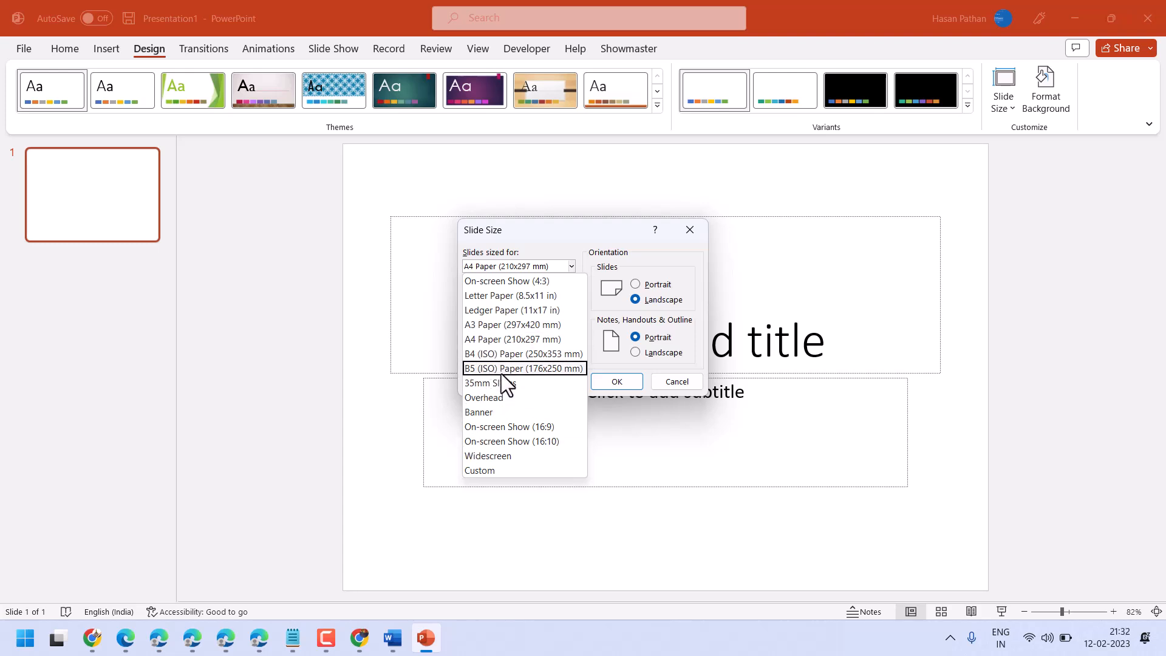
mouse_move(482, 326)
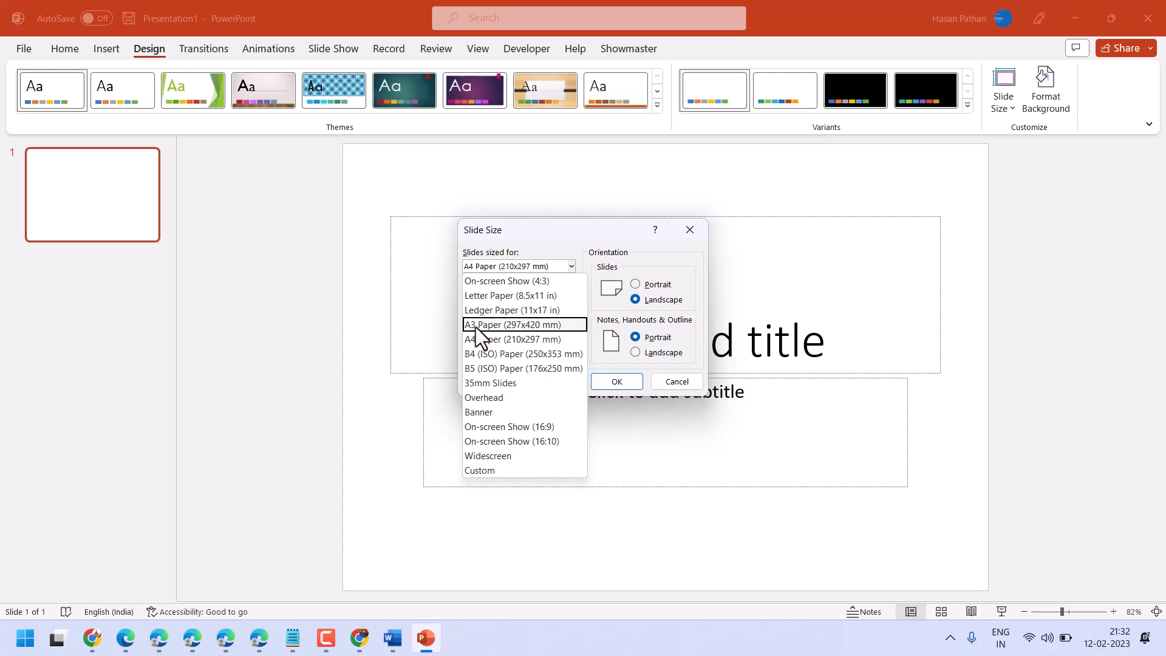
mouse_move(503, 340)
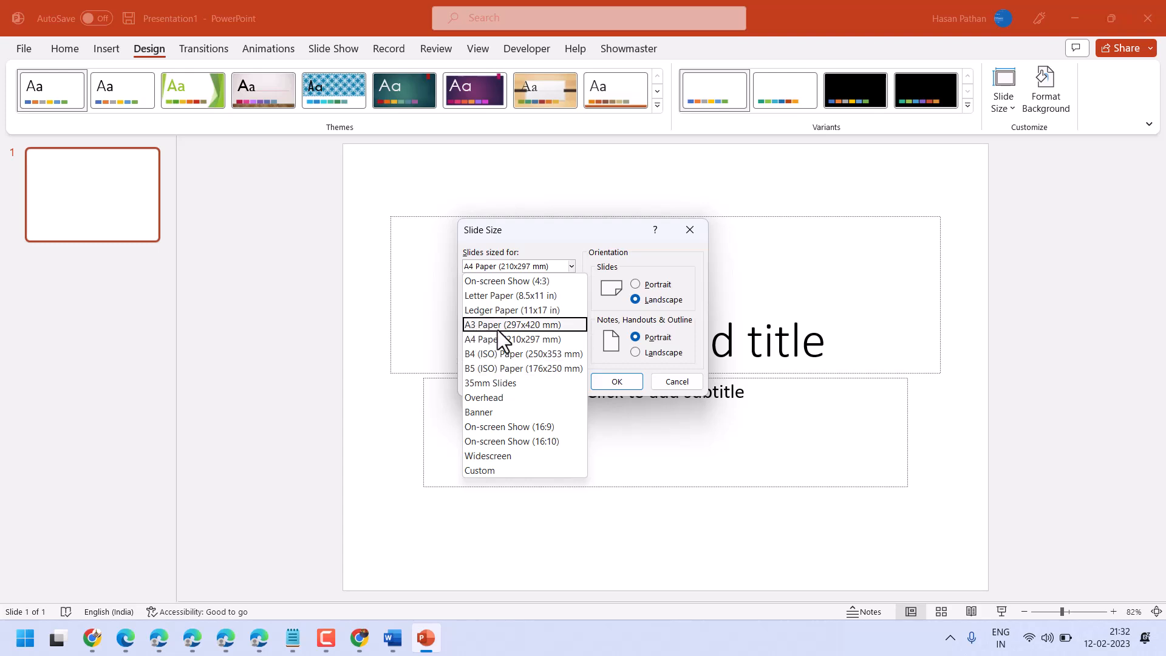
Choose A3 Paper (297x420 mm) with slides portrait and notes/handouts kept portrait.
left_click(524, 325)
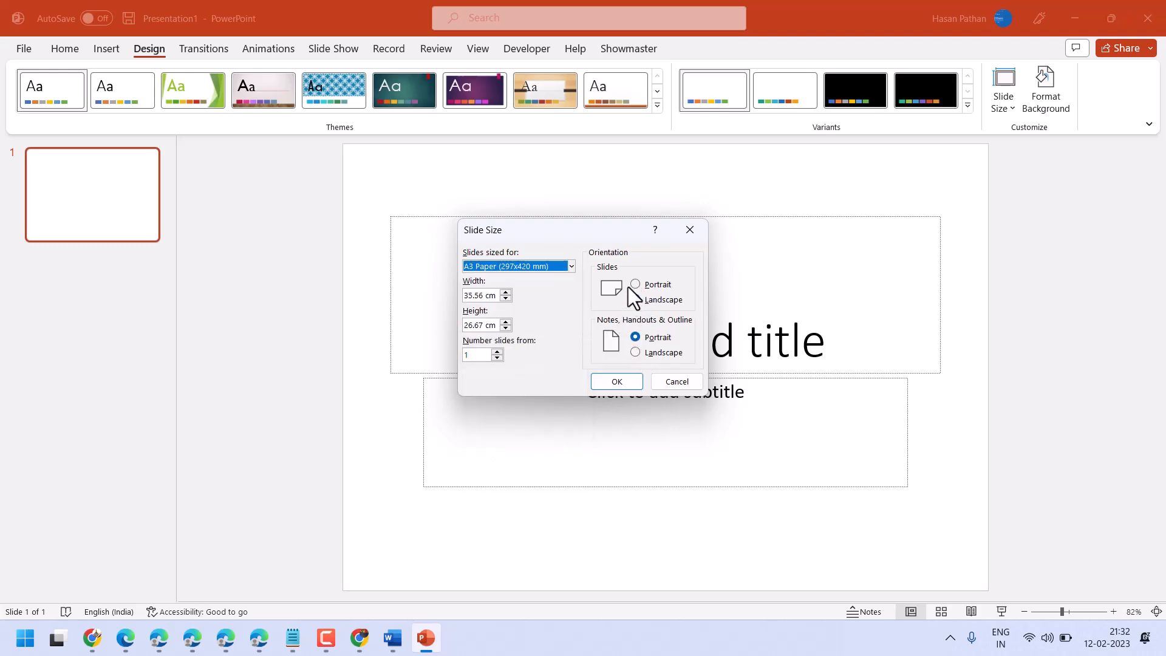
left_click(635, 285)
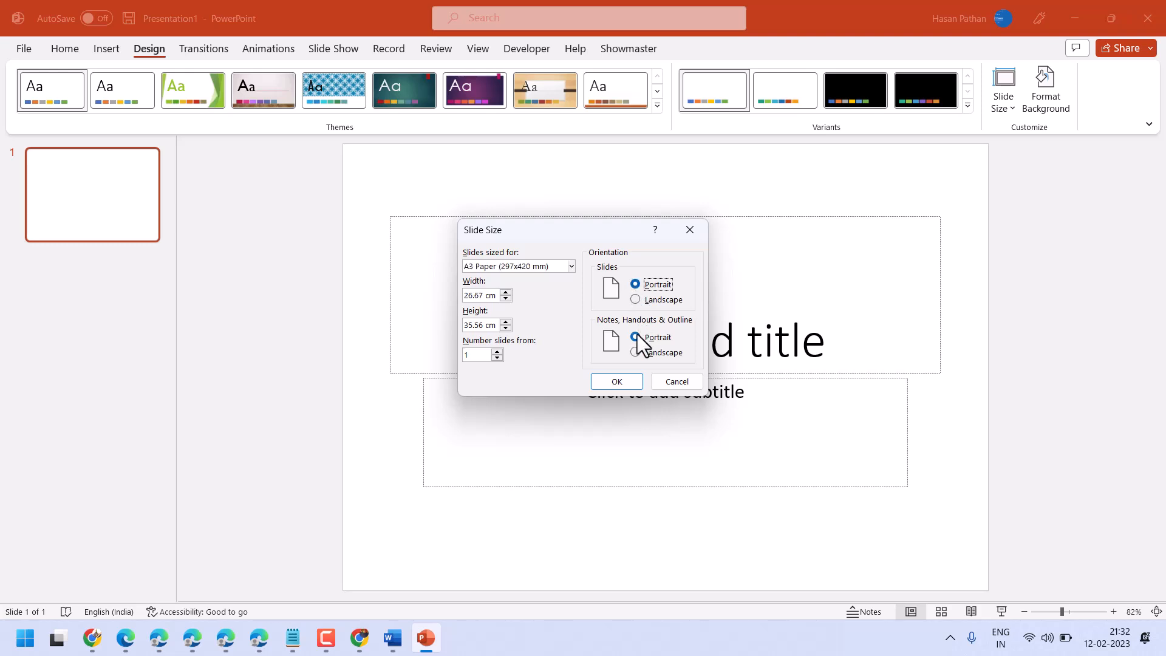
left_click(635, 352)
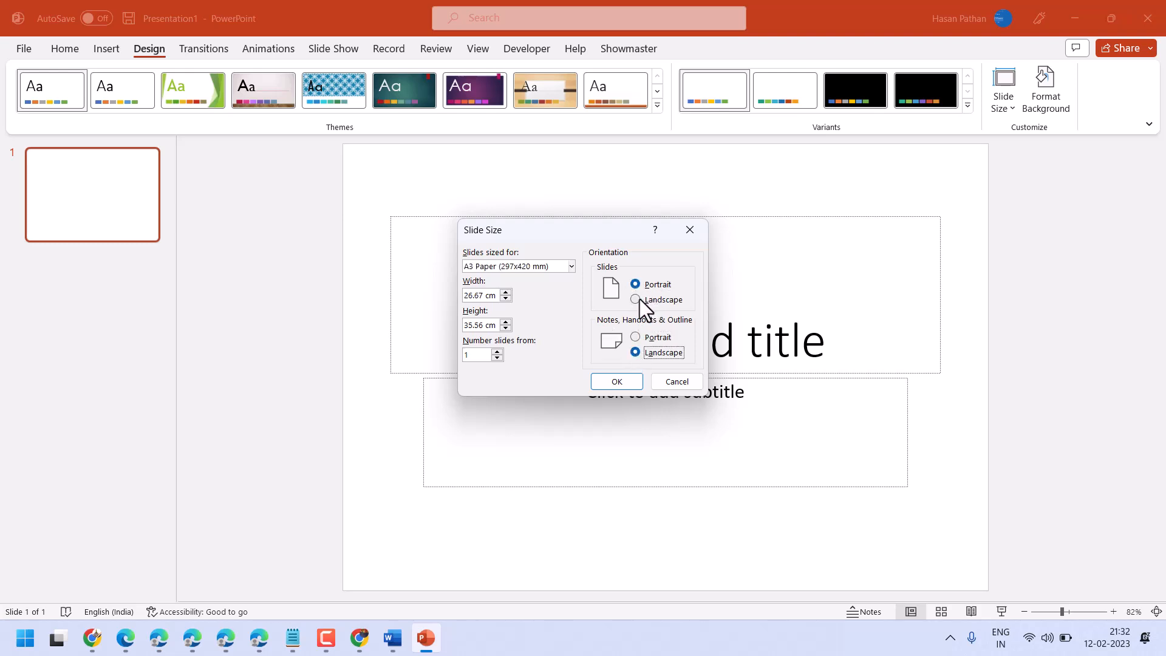
left_click(635, 337)
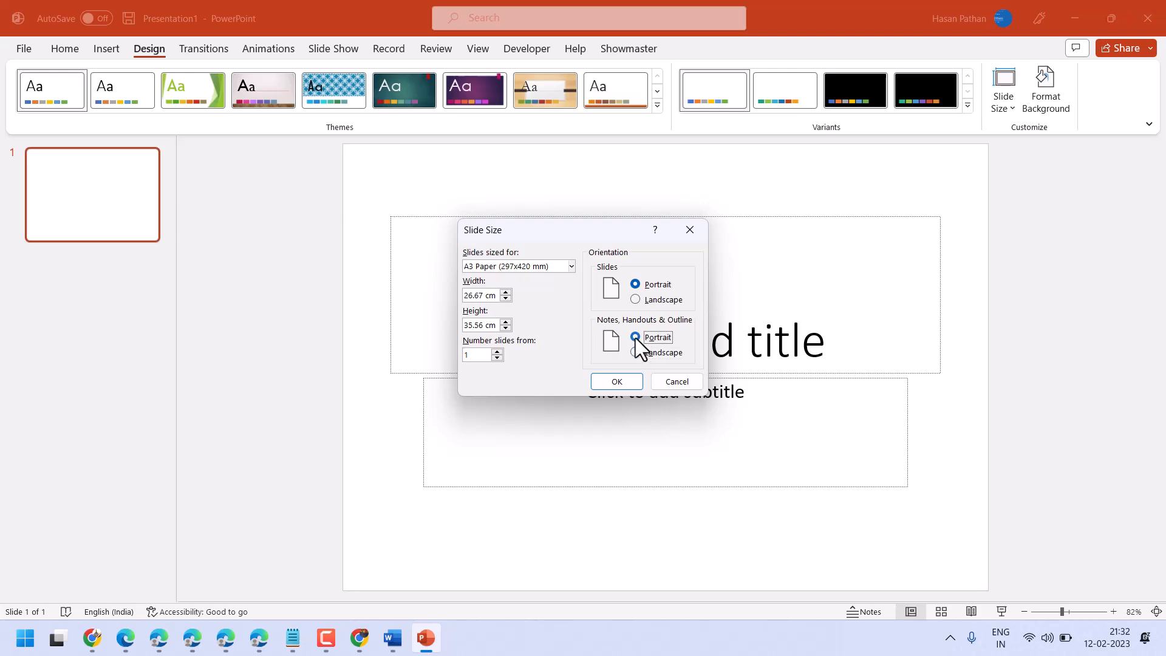
Confirm the A3 portrait size, reaching the Maximize / Ensure Fit prompt.
left_click(617, 381)
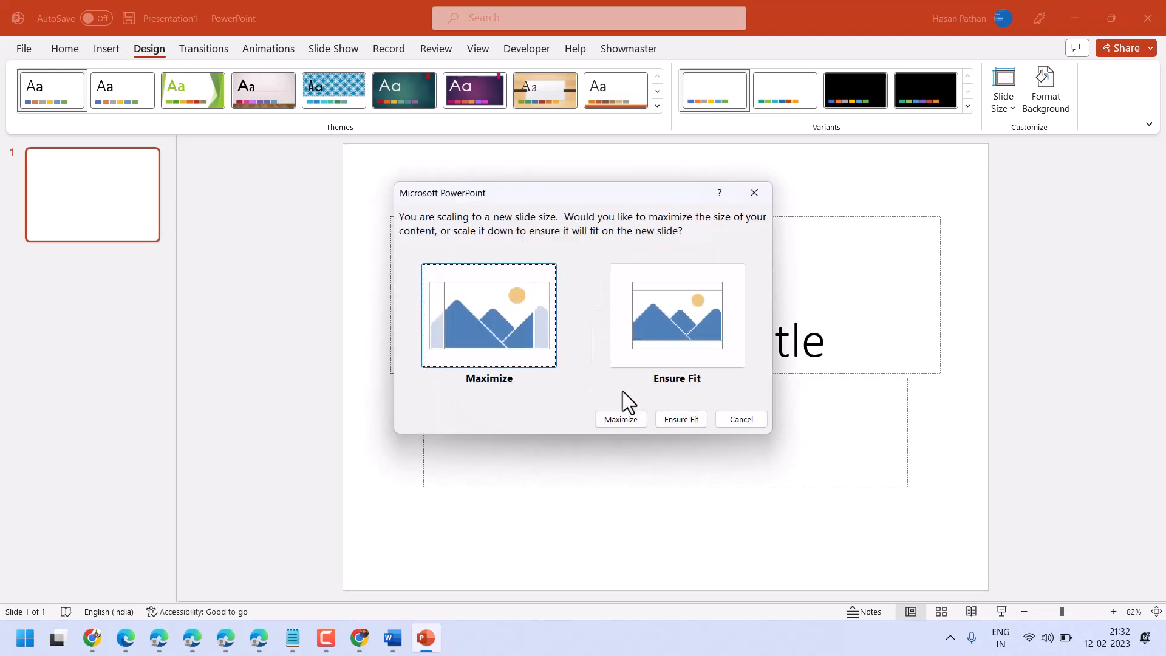
mouse_move(522, 356)
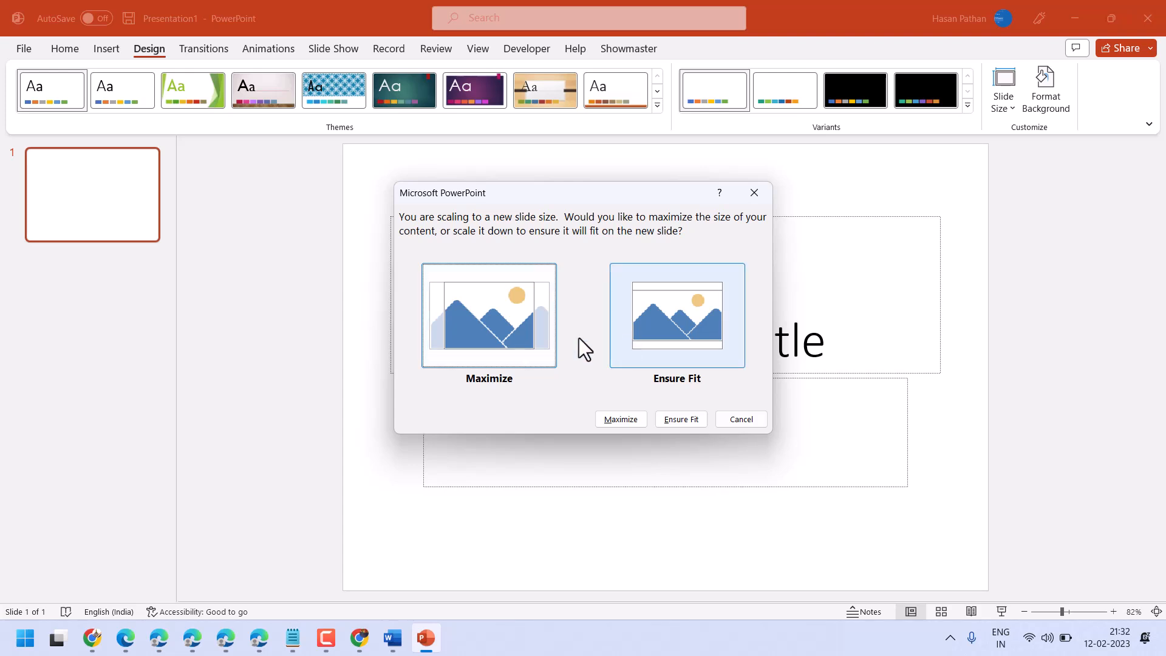
mouse_move(553, 336)
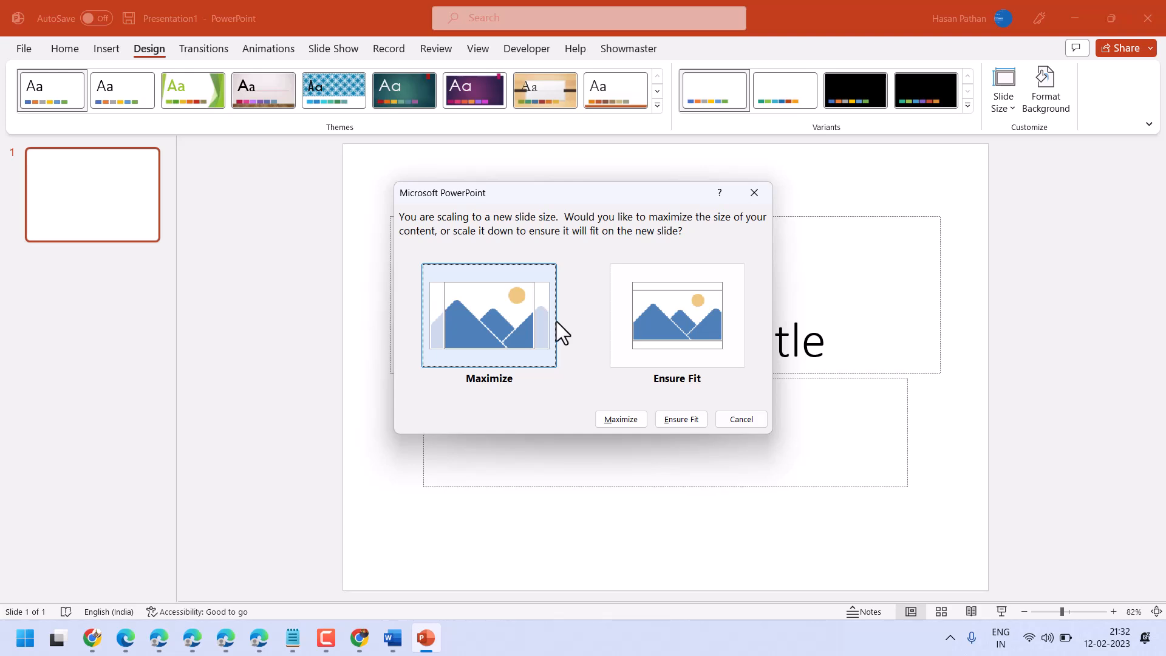
mouse_move(677, 315)
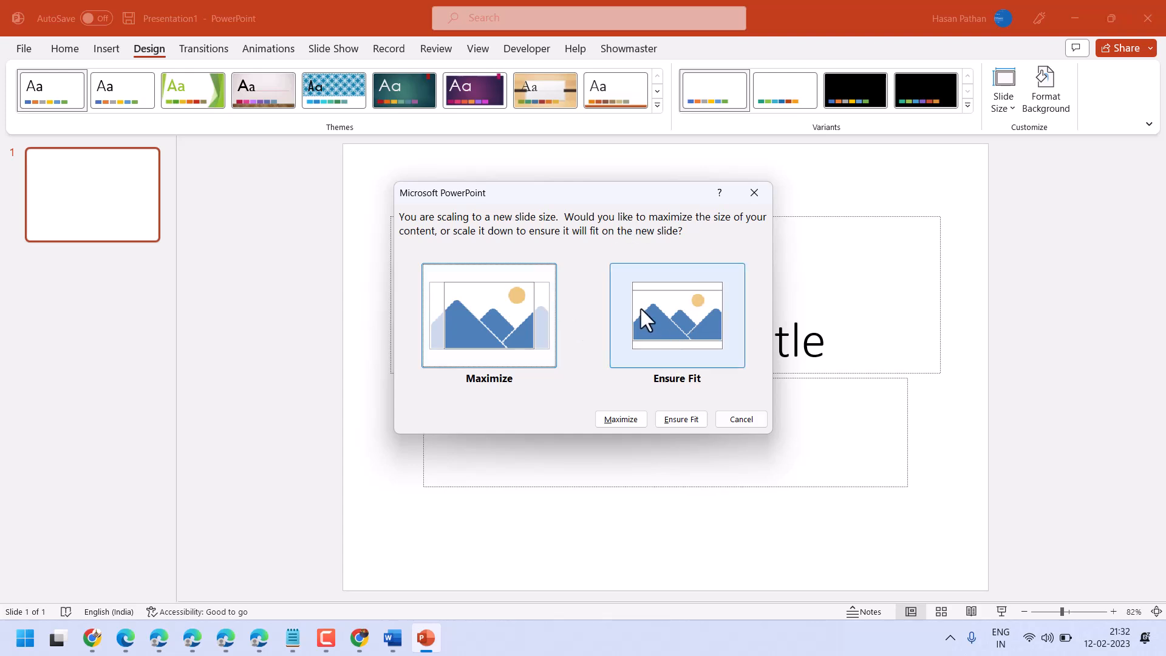
mouse_move(543, 327)
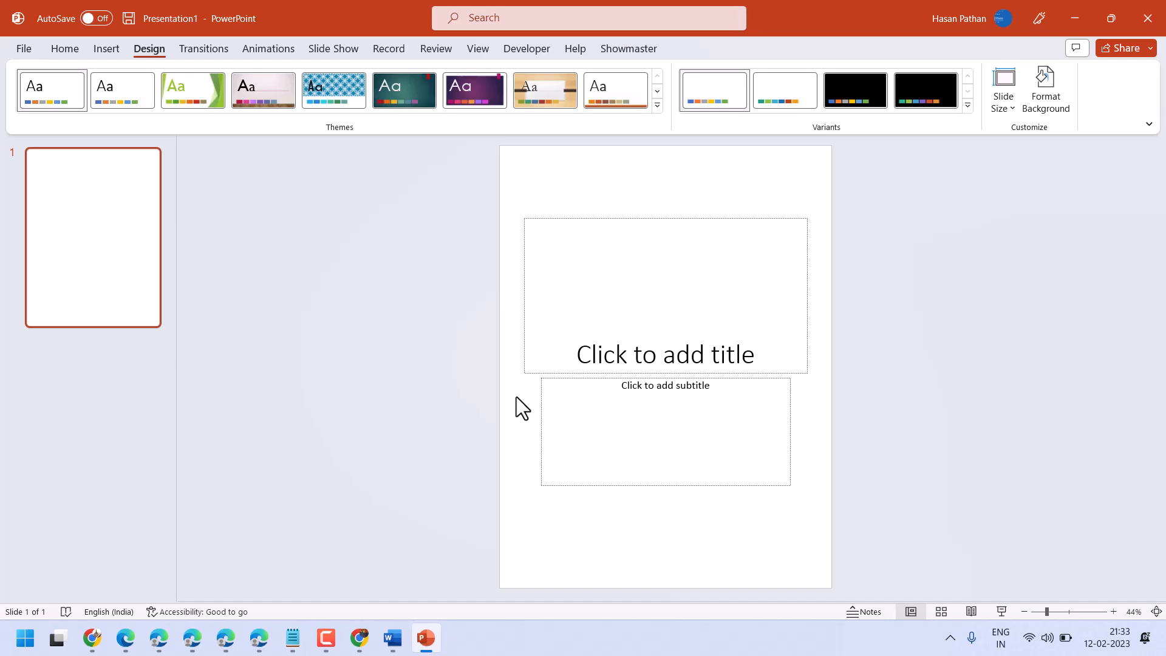
mouse_move(870, 290)
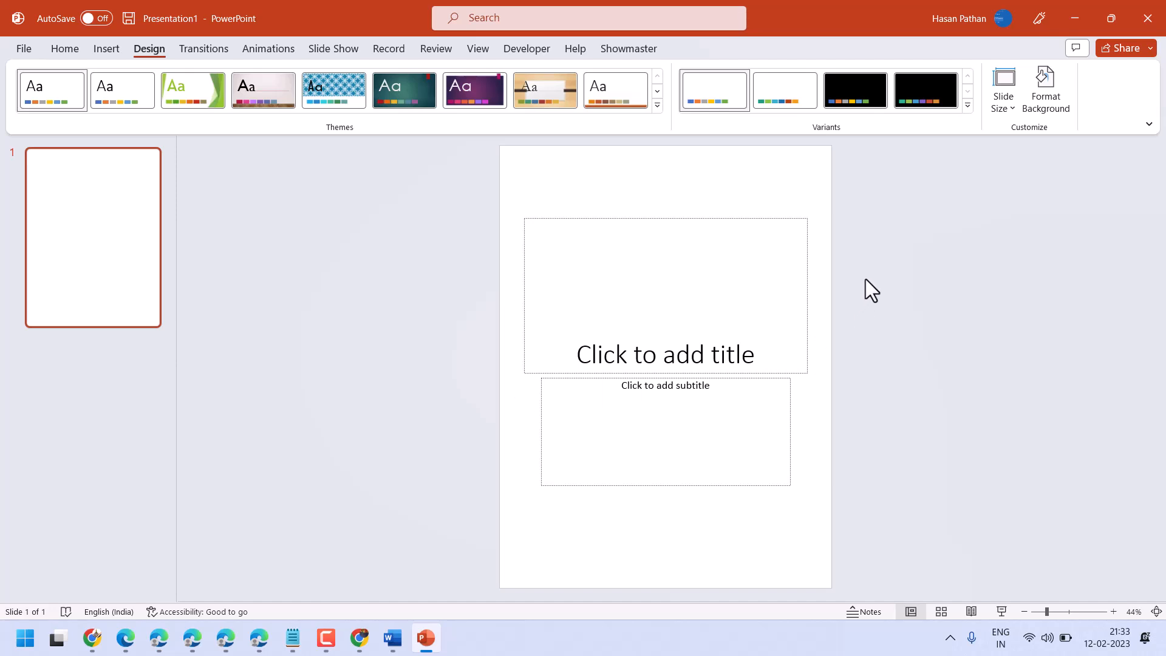